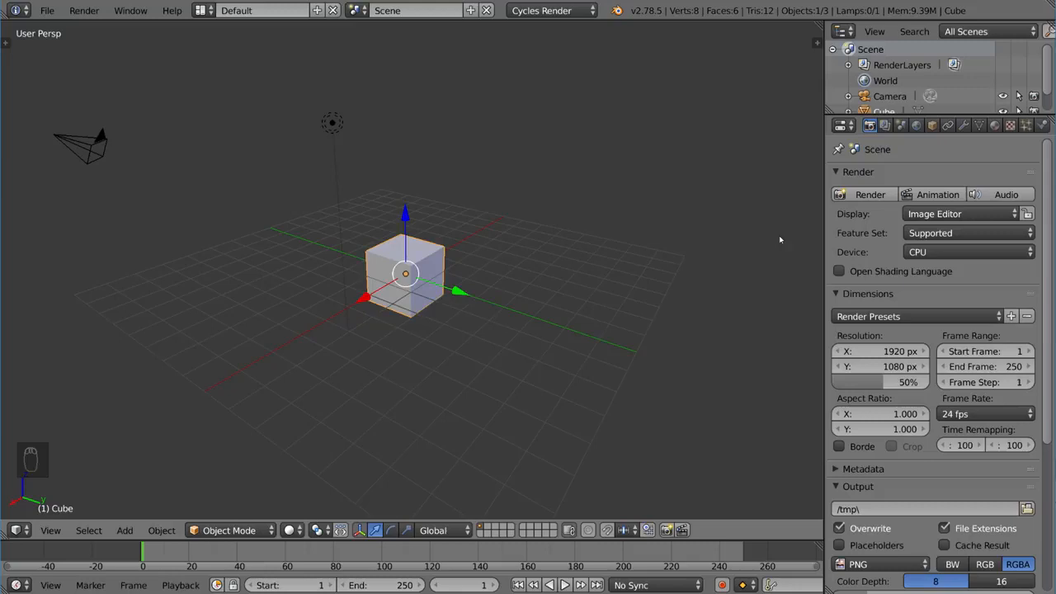
Step: Show the cube's Diffuse BSDF material with white colour and zero roughness
click(994, 126)
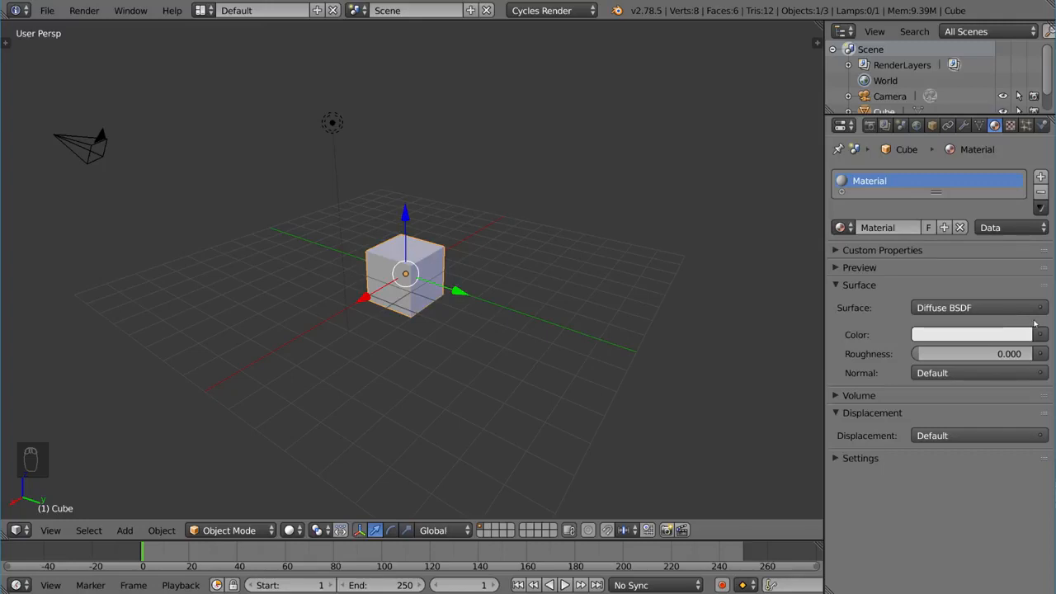
mouse_move(1038, 330)
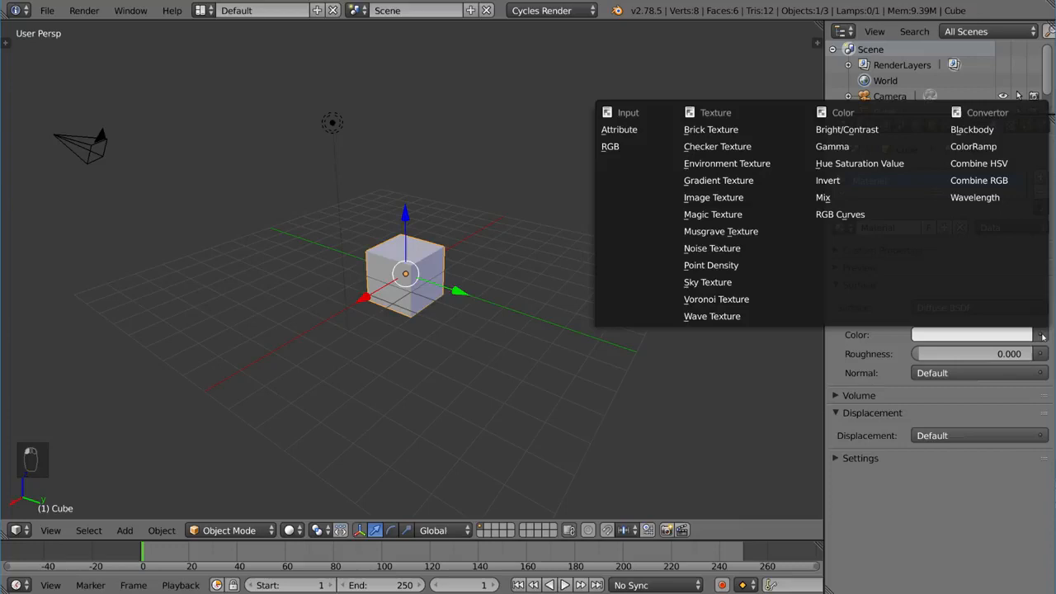
mouse_move(710, 129)
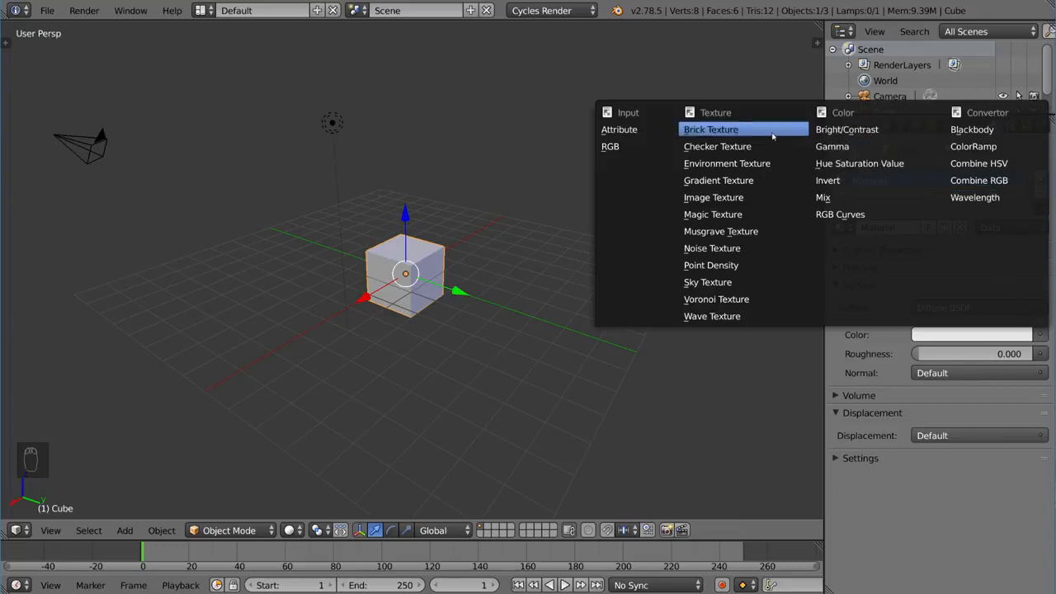
mouse_move(740, 239)
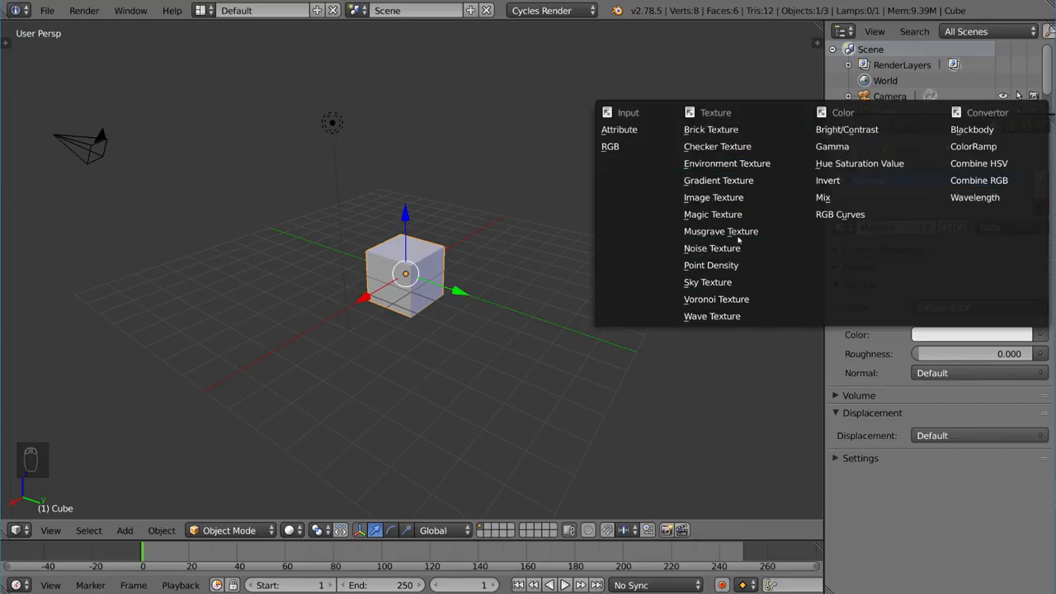
mouse_move(726, 164)
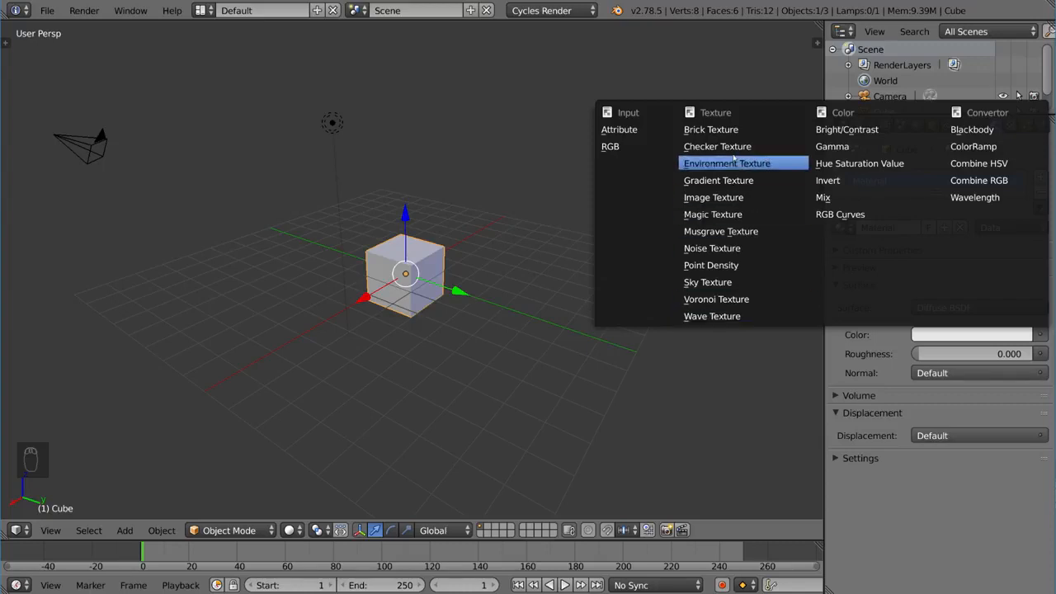
mouse_move(712, 198)
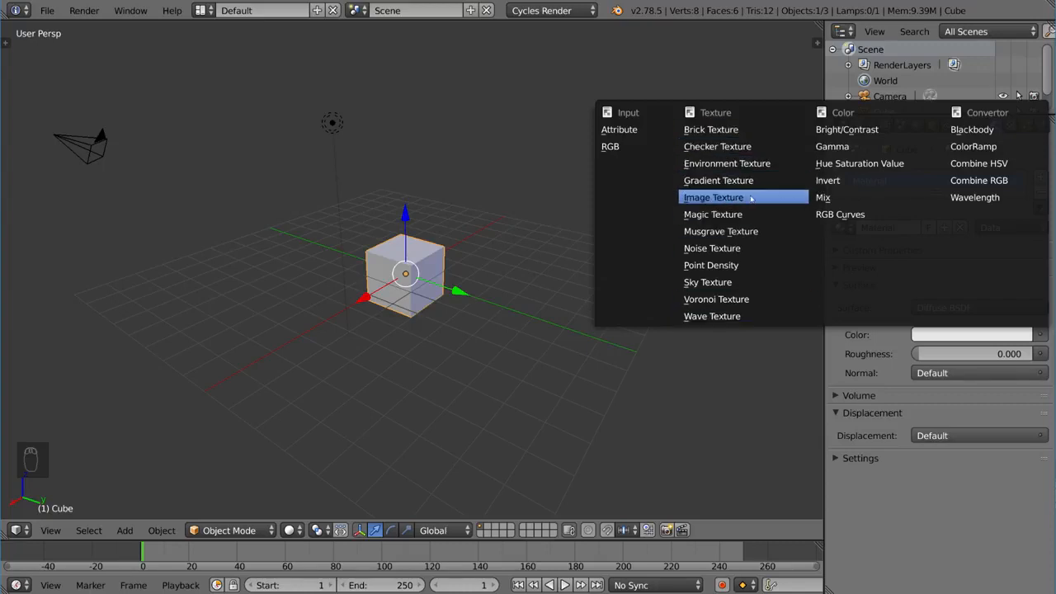
mouse_move(726, 163)
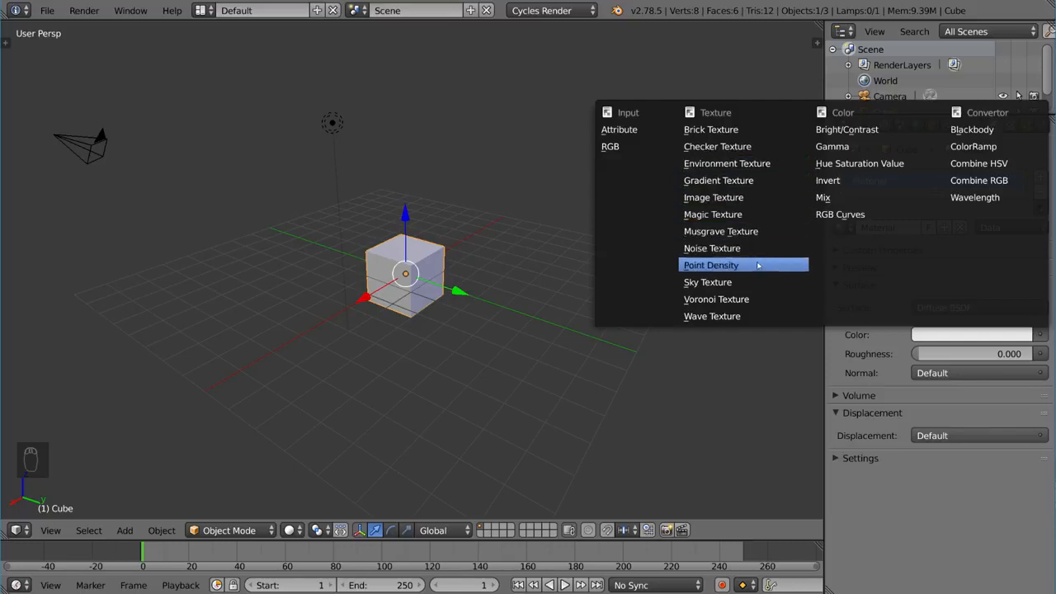
mouse_move(711, 248)
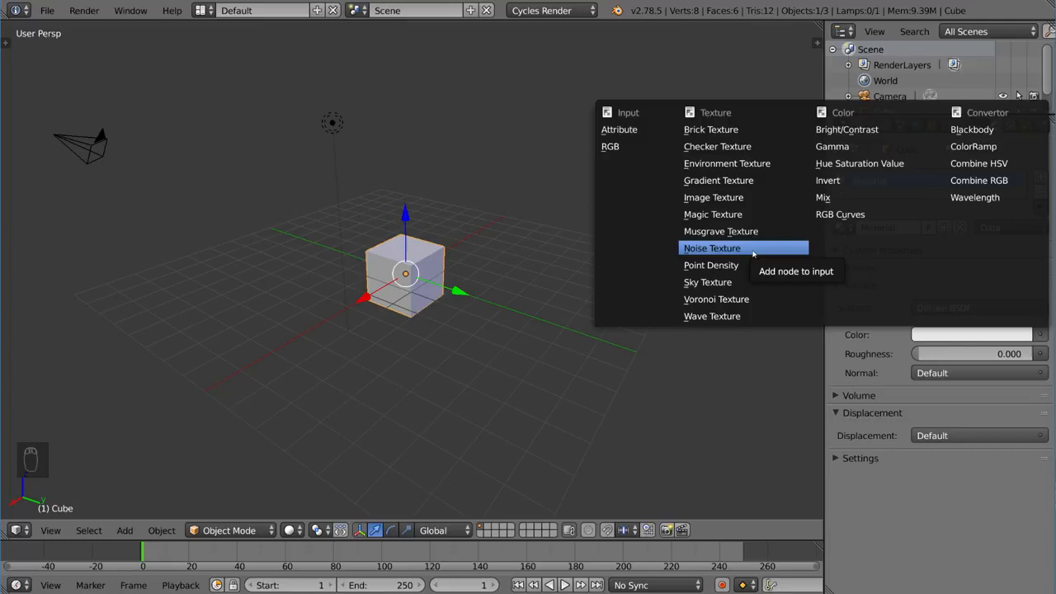
mouse_move(716, 299)
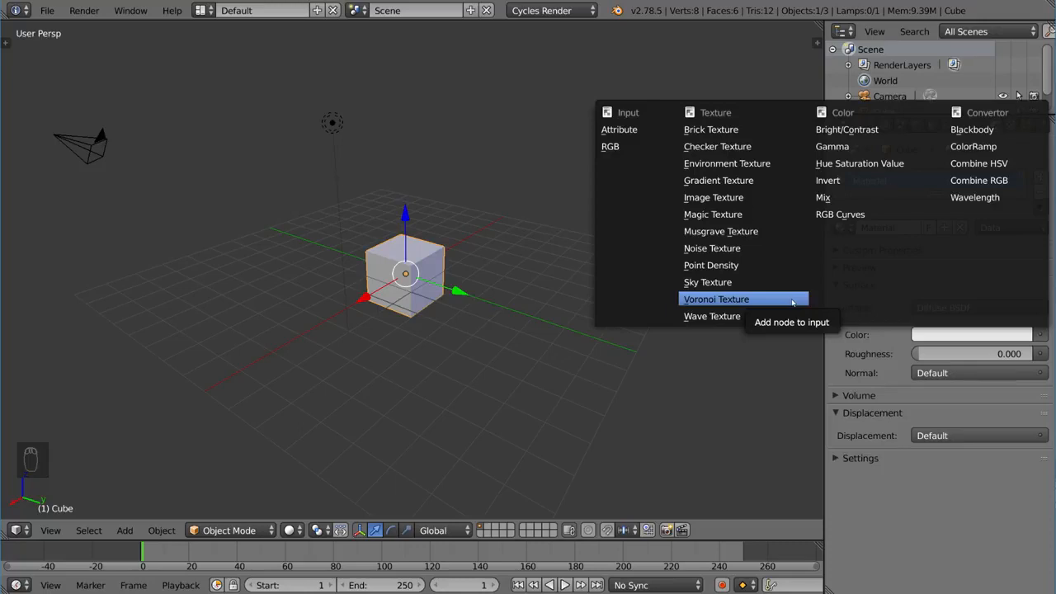
mouse_move(762, 304)
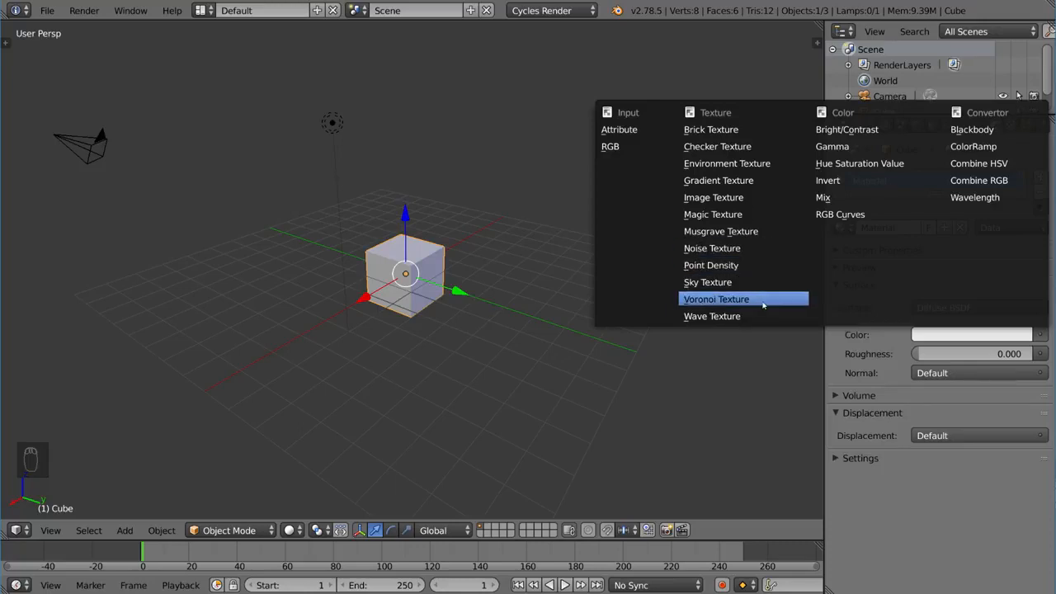
Step: Drive the colour with a Voronoi texture at scale 8.6, shown in rendered viewport shading
click(716, 299)
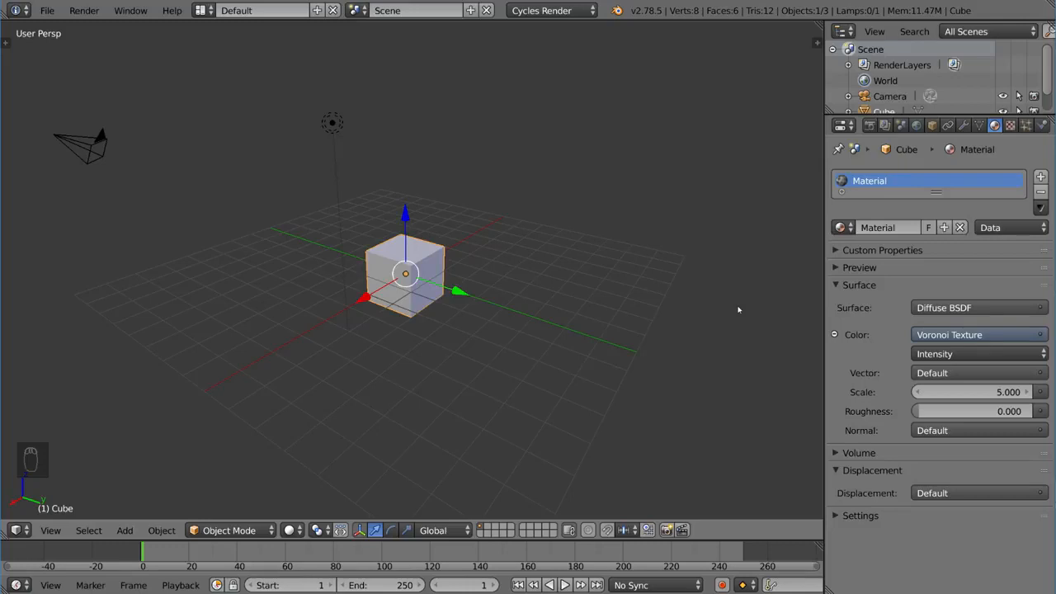
key(shift+z)
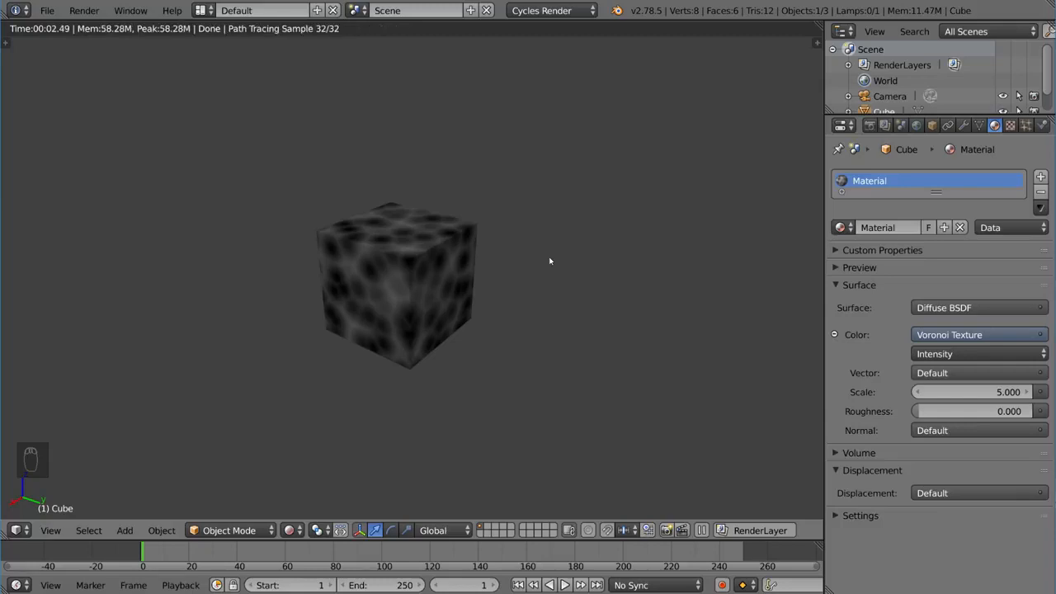
mouse_move(442, 362)
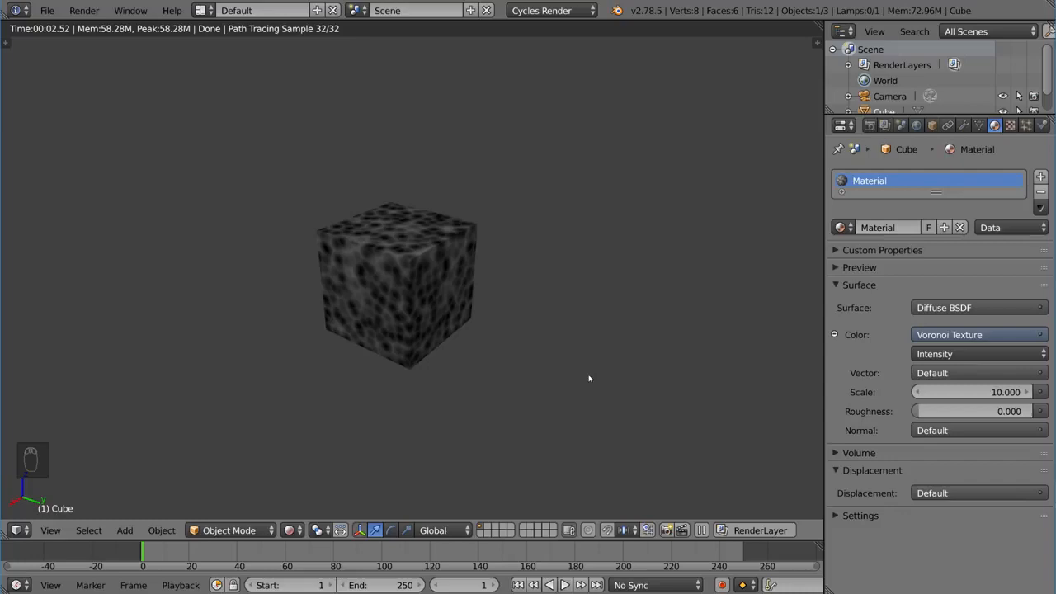
mouse_move(980, 392)
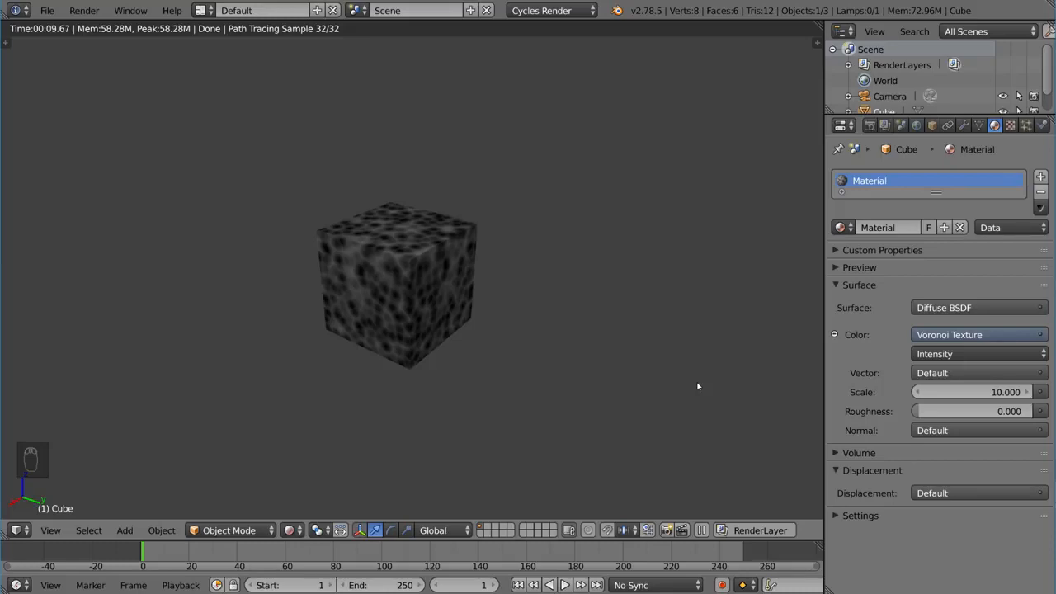
mouse_move(808, 406)
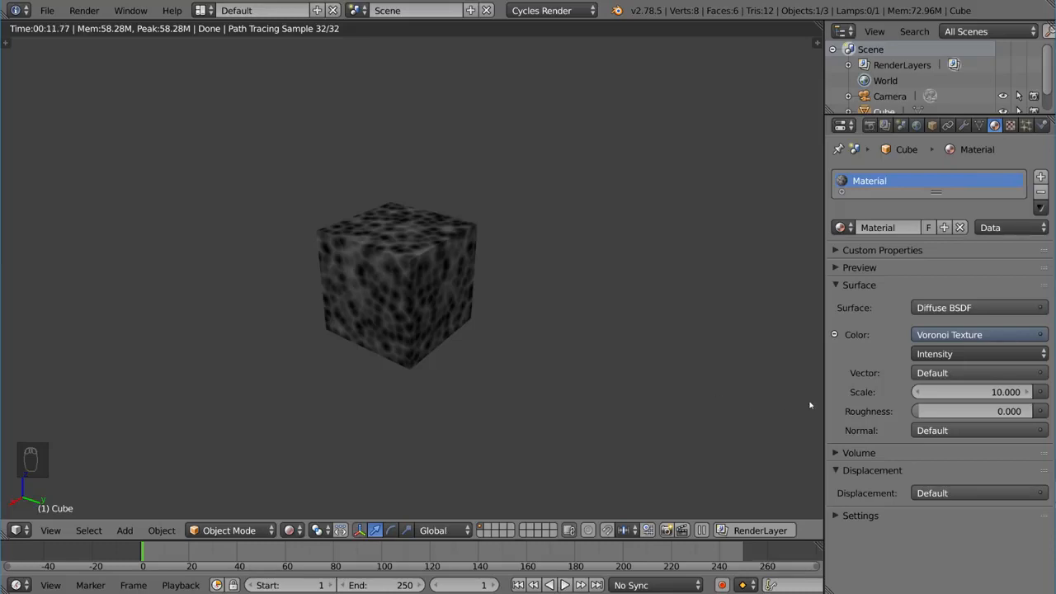
drag(974, 393, 949, 393)
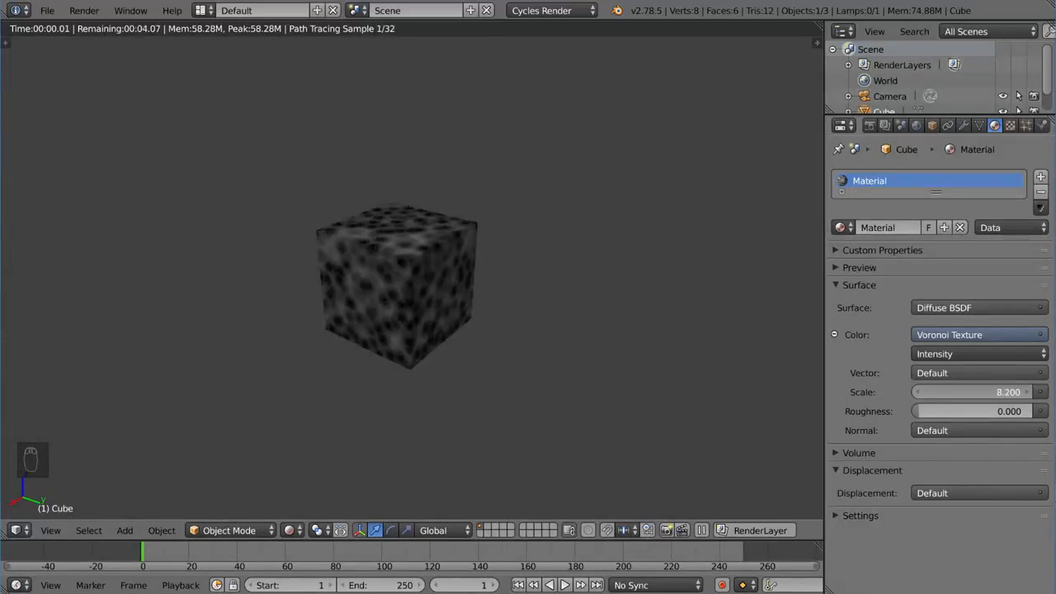
drag(948, 392, 990, 392)
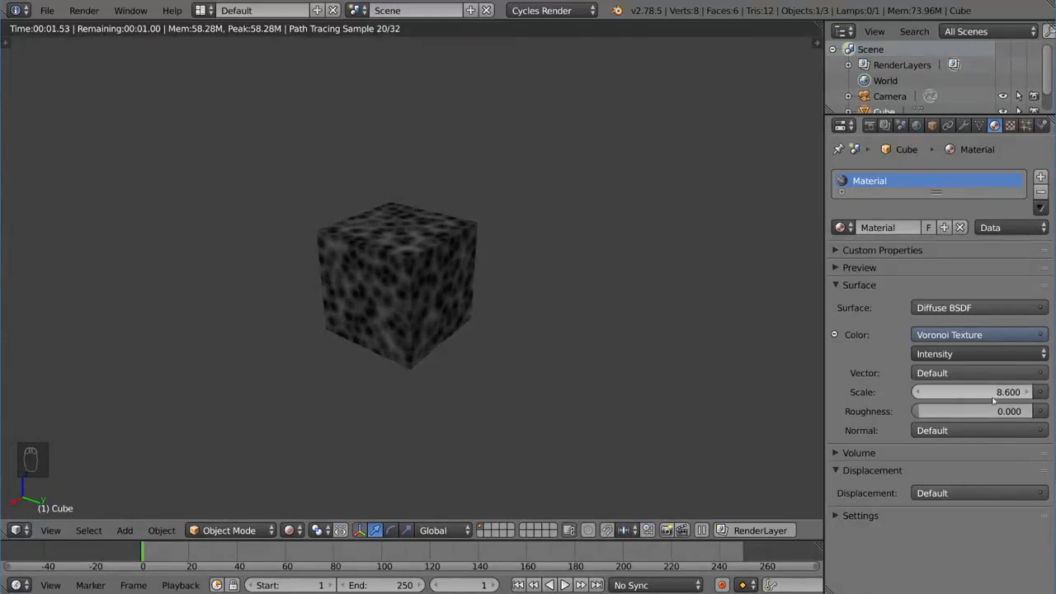
mouse_move(715, 396)
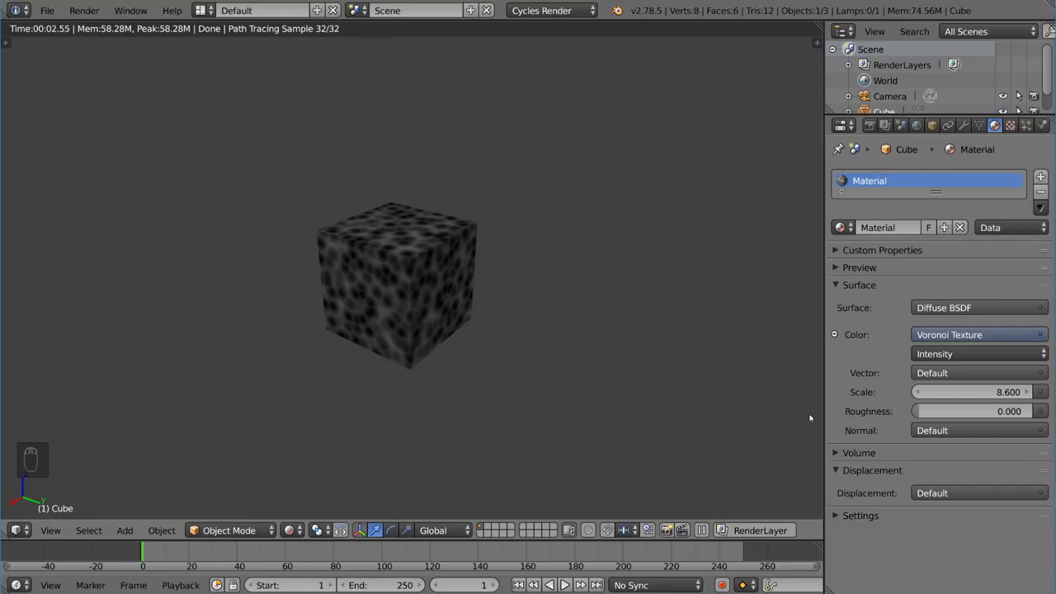
Step: Switch the Voronoi colouring to Cells for multicoloured polygonal patches
click(980, 334)
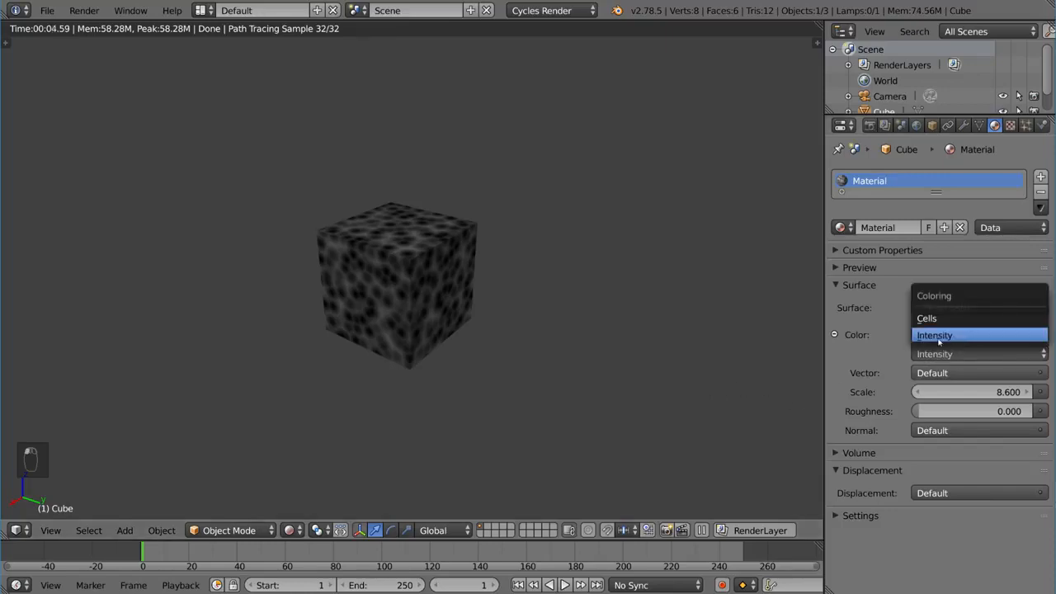
click(927, 316)
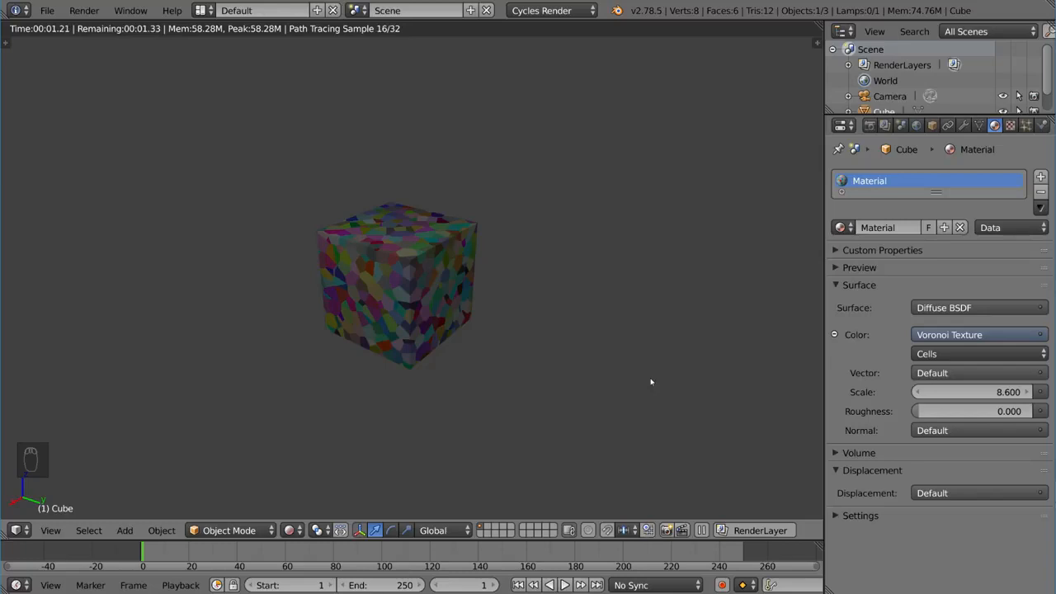
mouse_move(747, 373)
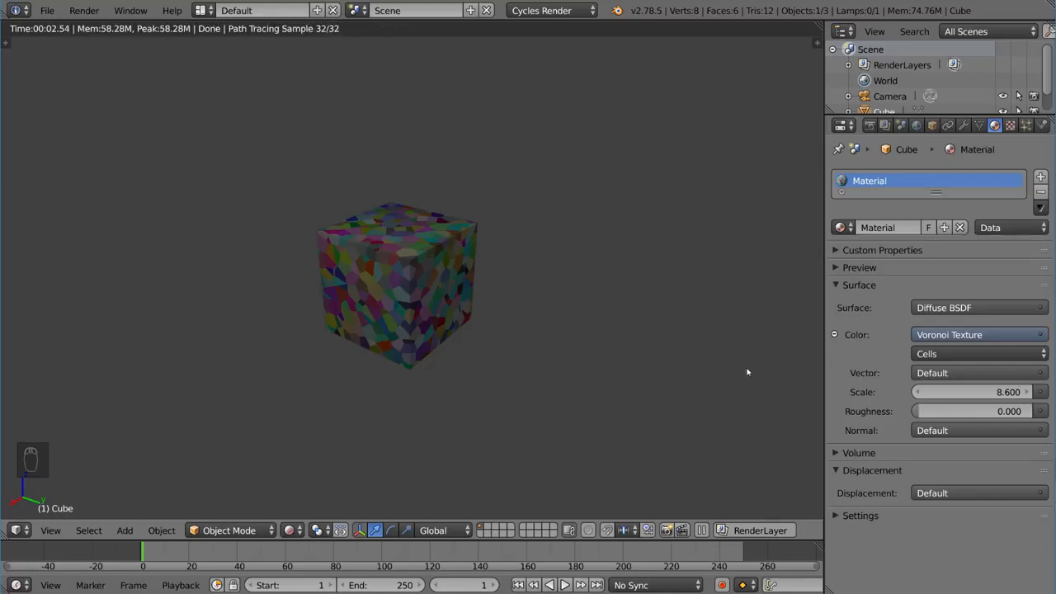
mouse_move(448, 284)
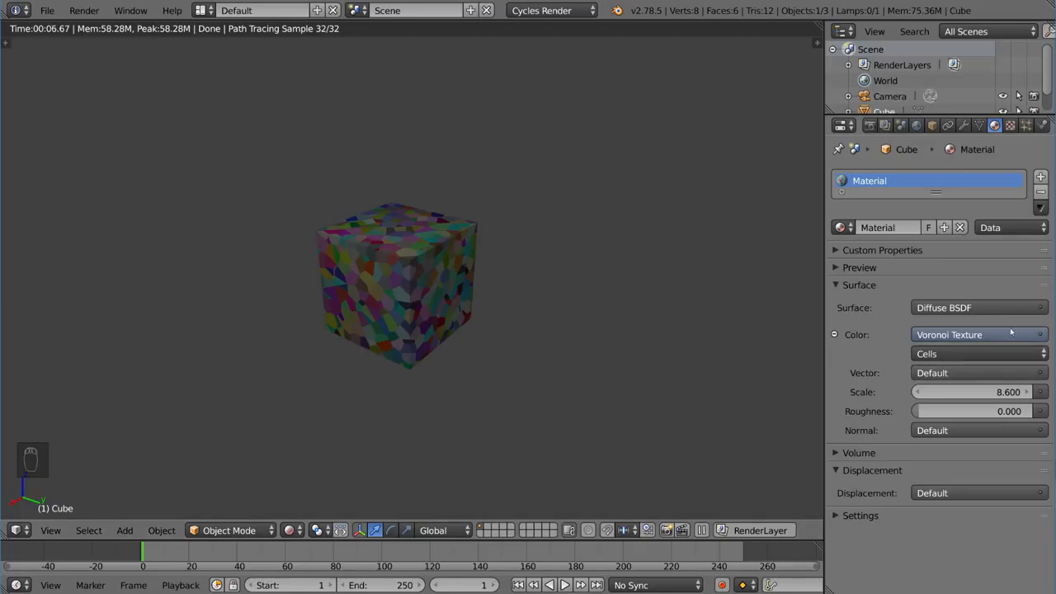
click(1010, 125)
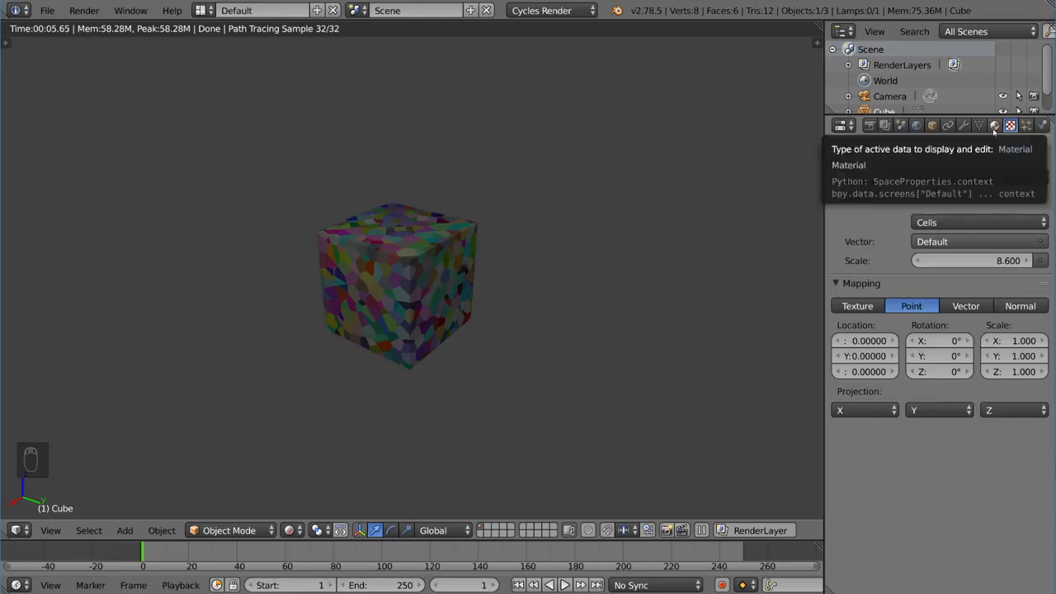
click(994, 126)
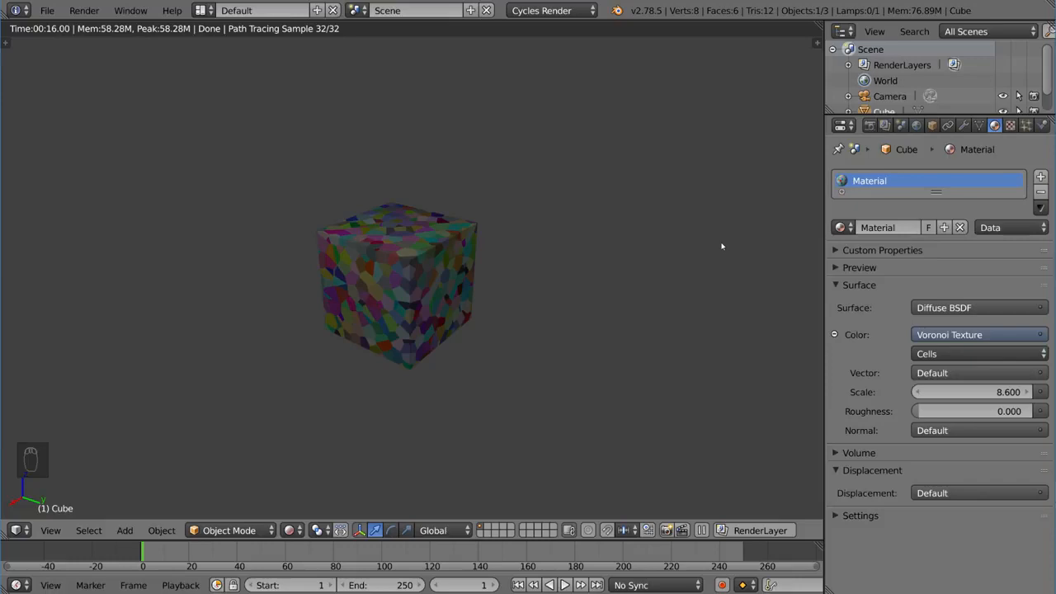
Step: Show the node tree and wire Voronoi Texture into Diffuse BSDF Color
key(shift+z)
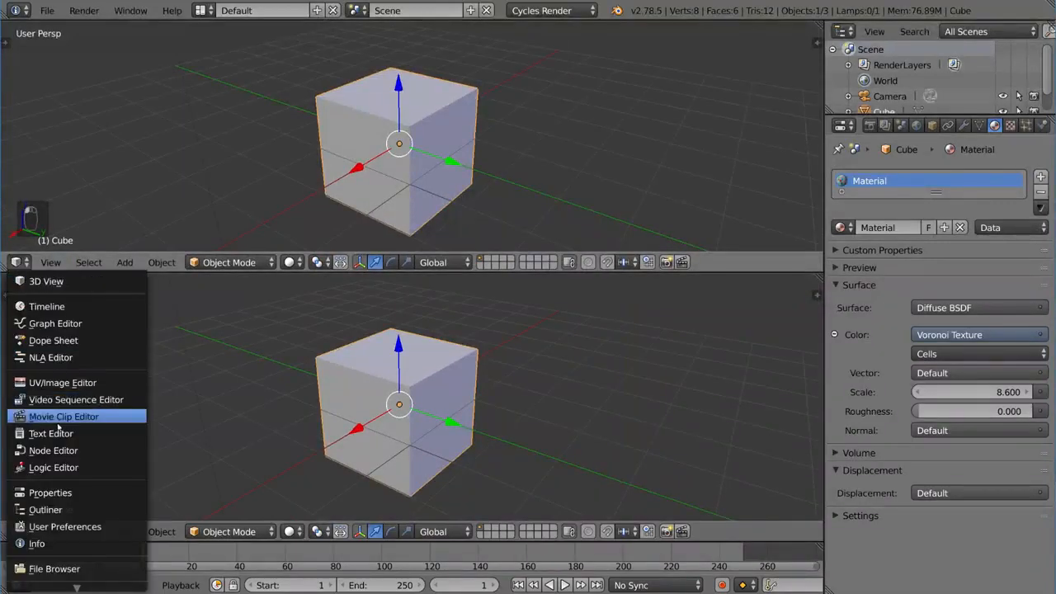
click(53, 451)
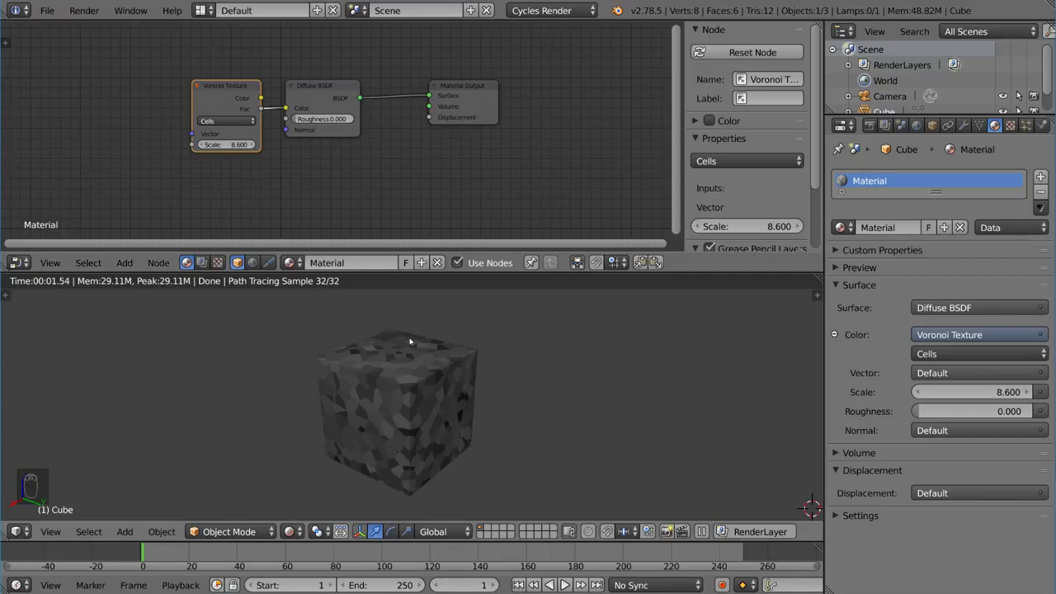
mouse_move(305, 356)
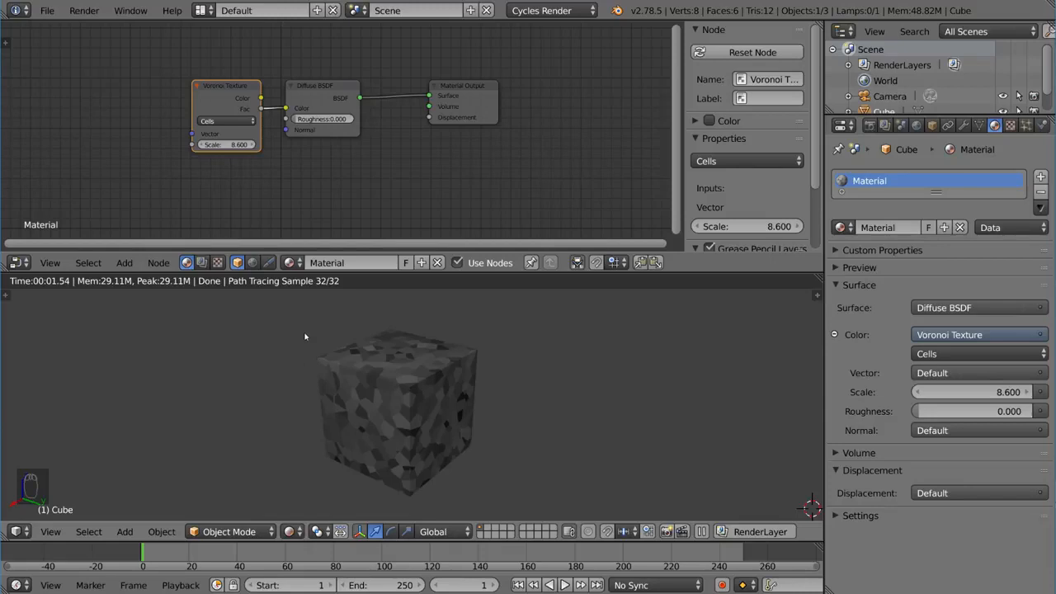
mouse_move(297, 186)
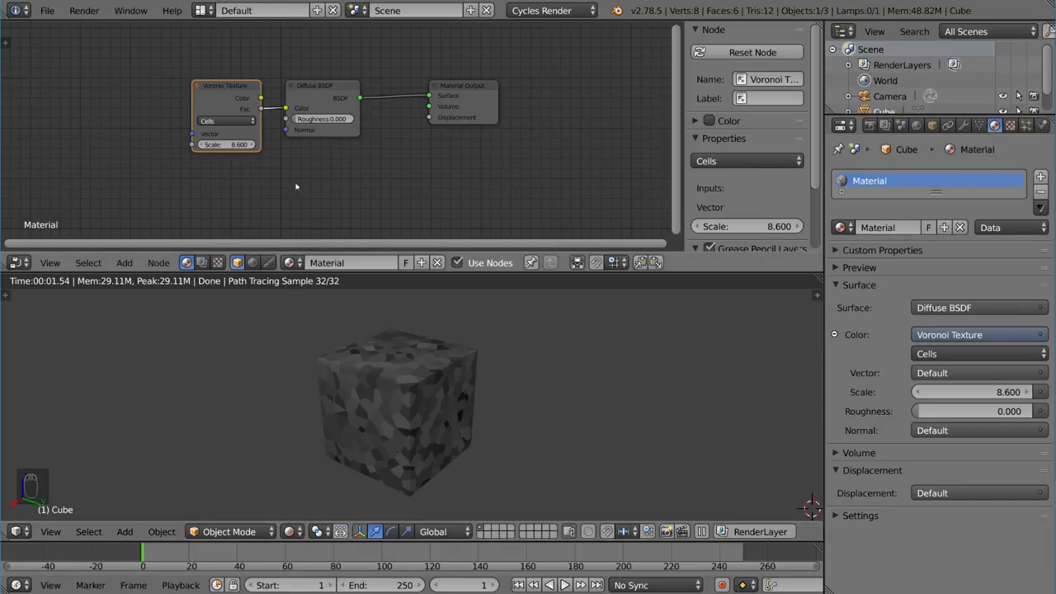
mouse_move(272, 122)
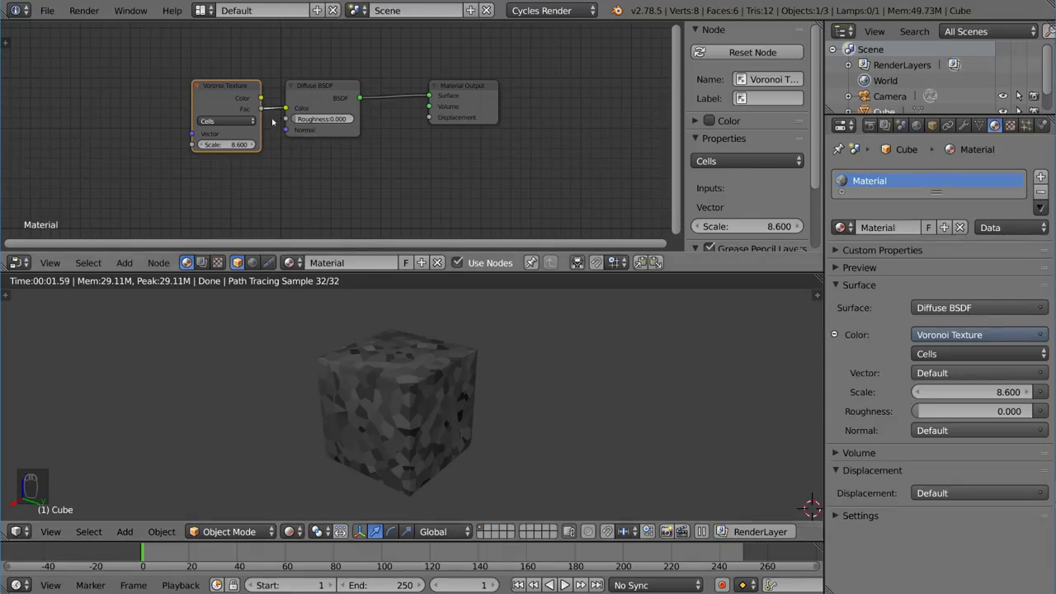
drag(262, 109, 429, 115)
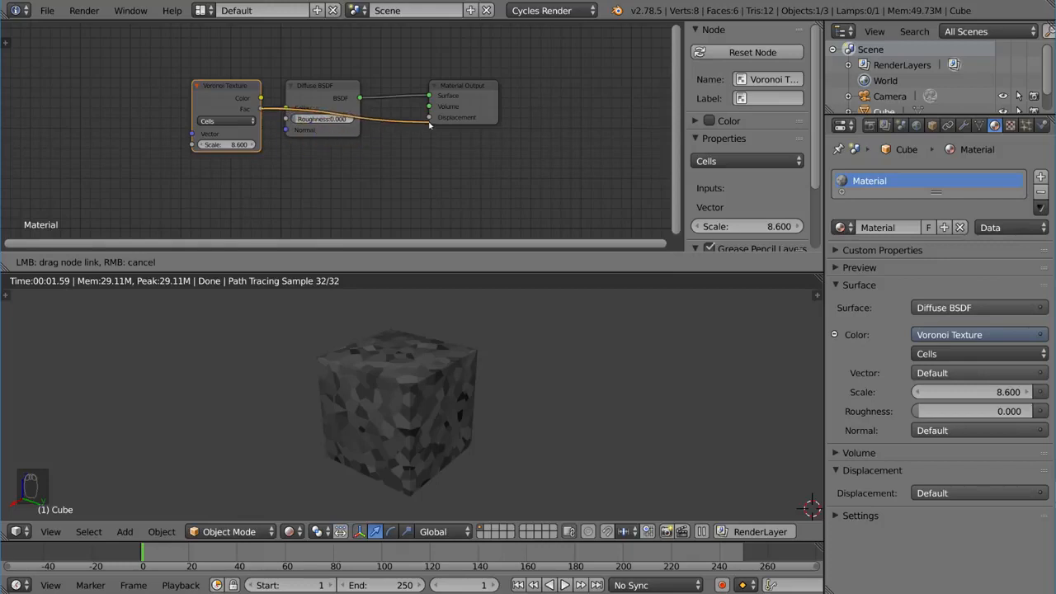